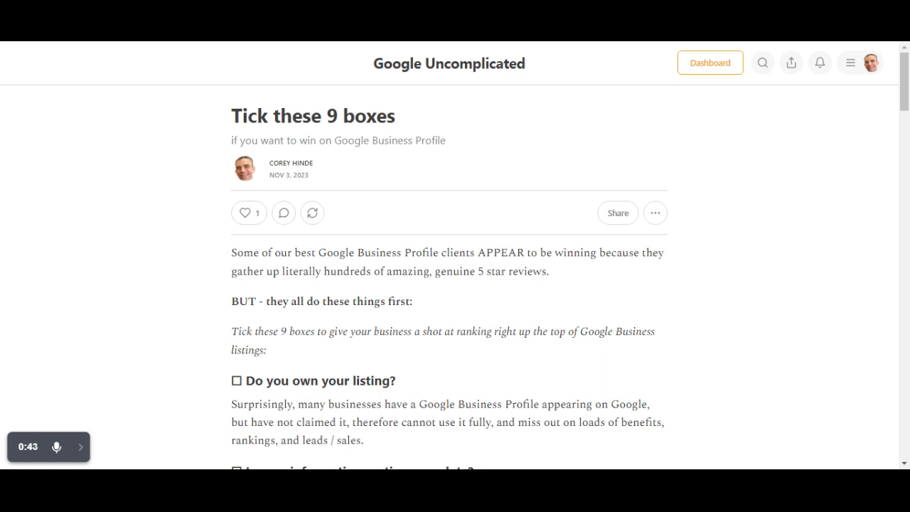
mouse_move(157, 347)
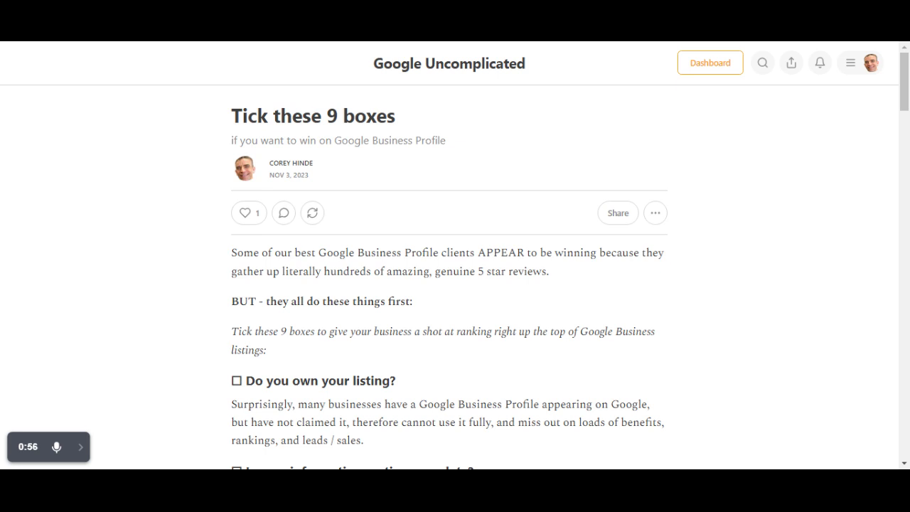
mouse_move(202, 348)
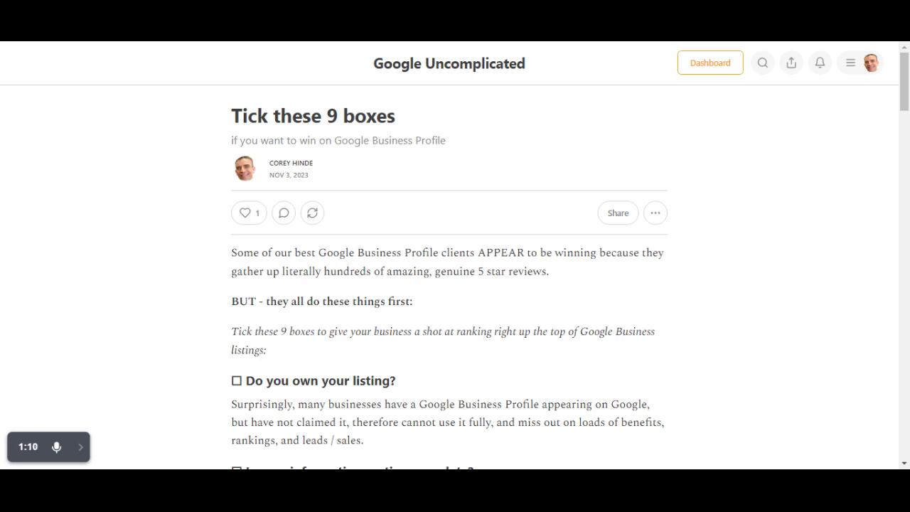
mouse_move(461, 311)
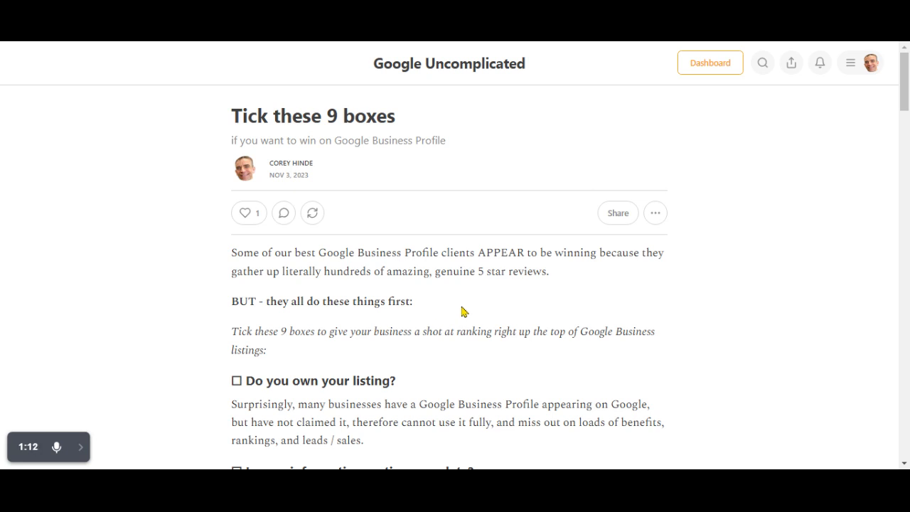
mouse_move(475, 317)
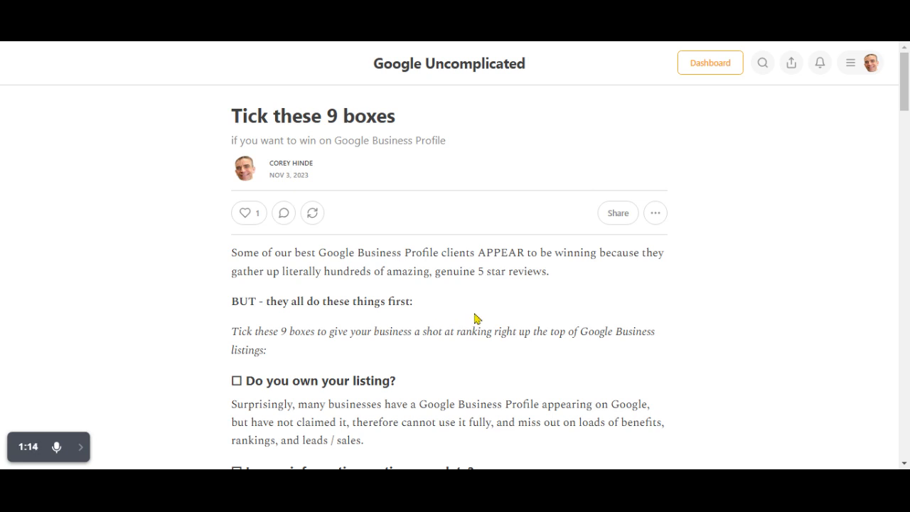
mouse_move(375, 369)
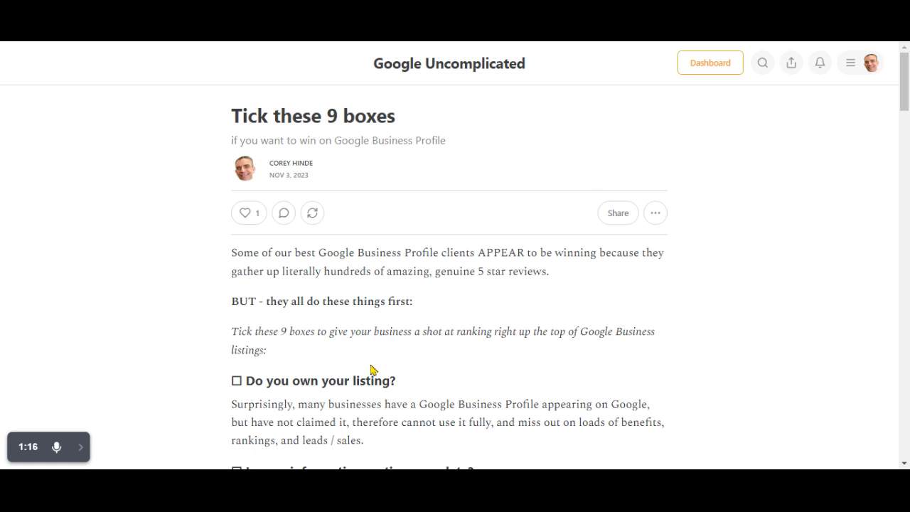
mouse_move(372, 369)
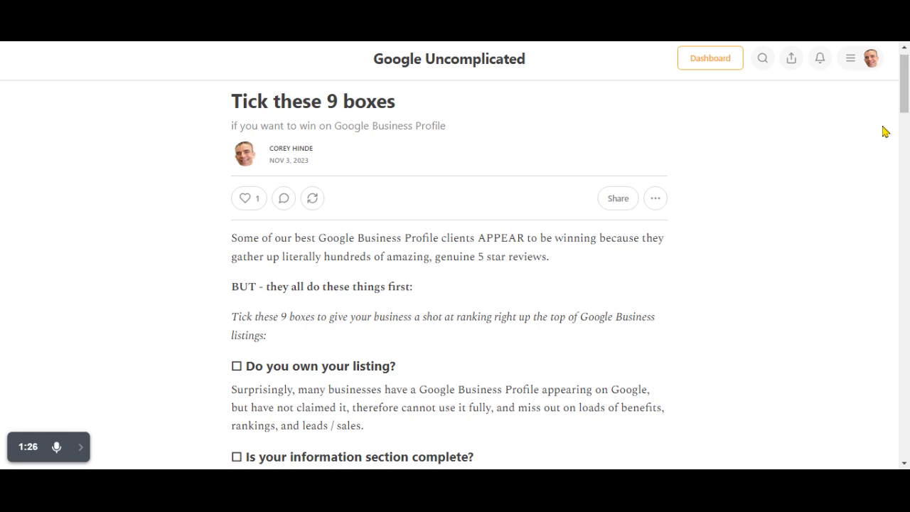
mouse_move(538, 311)
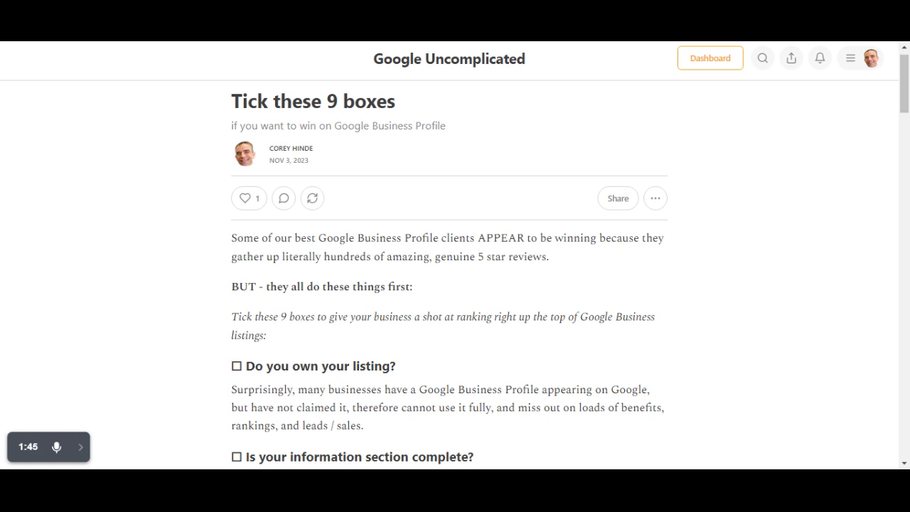
mouse_move(399, 379)
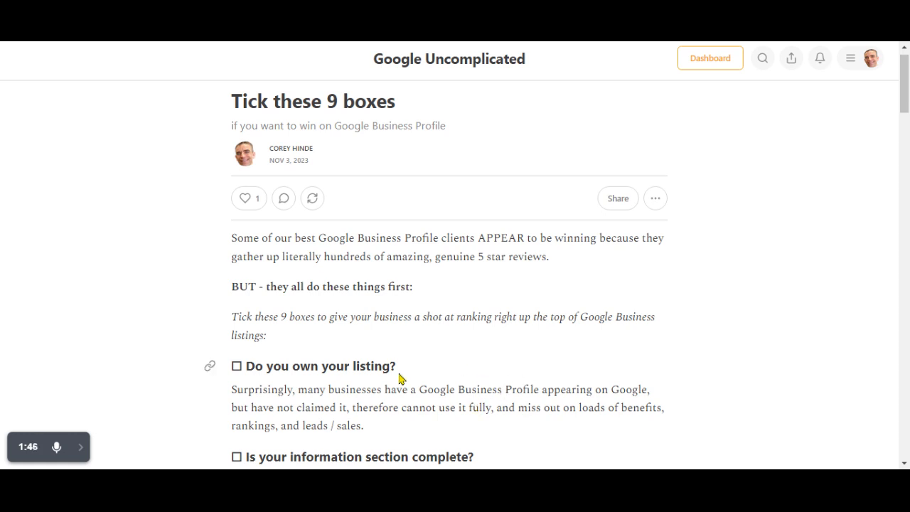
mouse_move(413, 418)
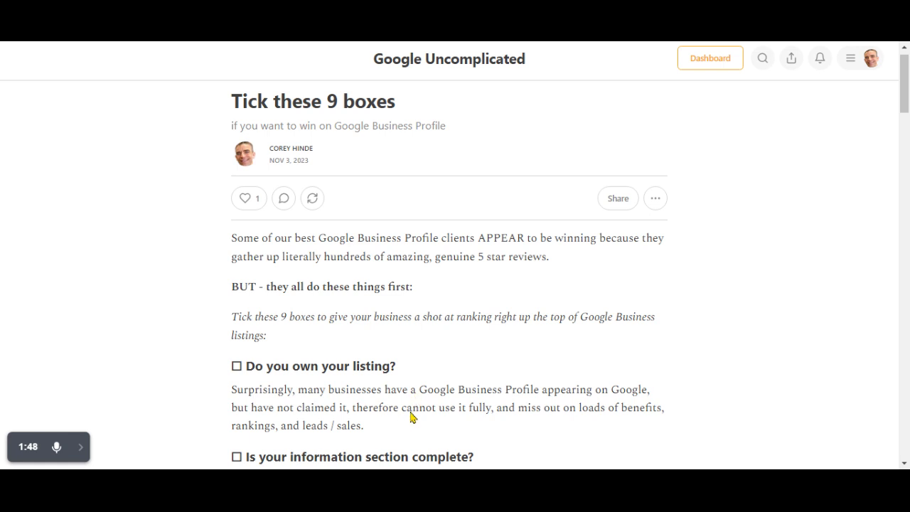
scroll(down, 3)
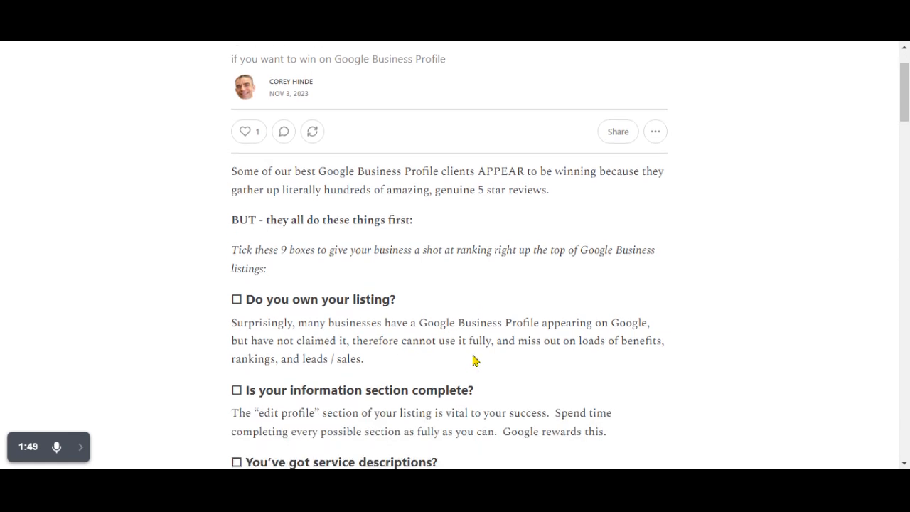
mouse_move(536, 306)
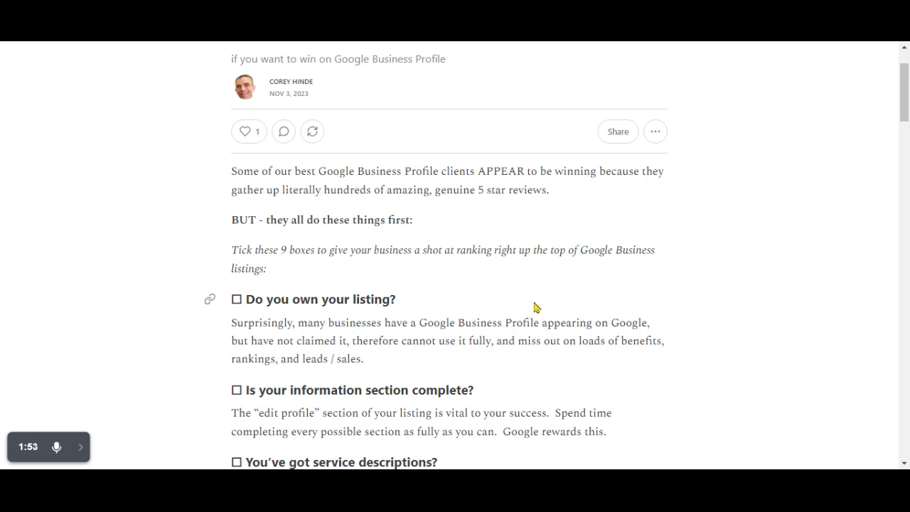
mouse_move(337, 432)
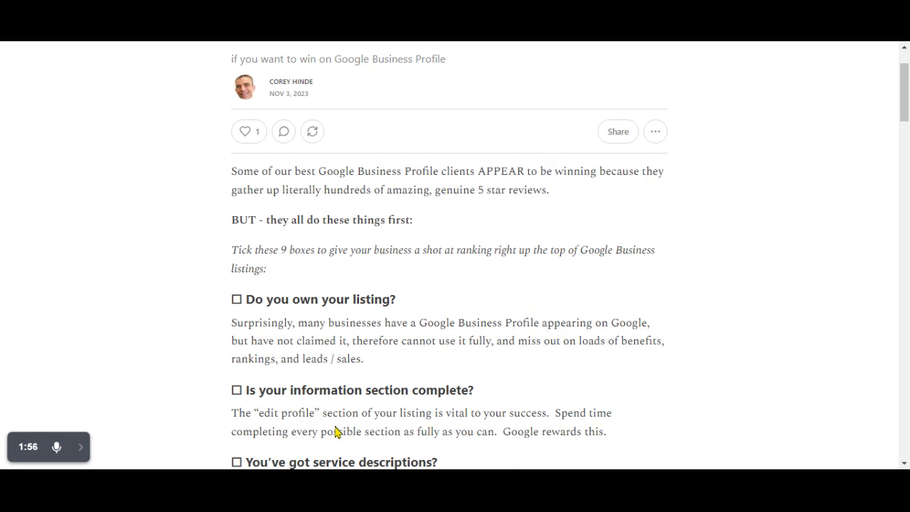
mouse_move(642, 434)
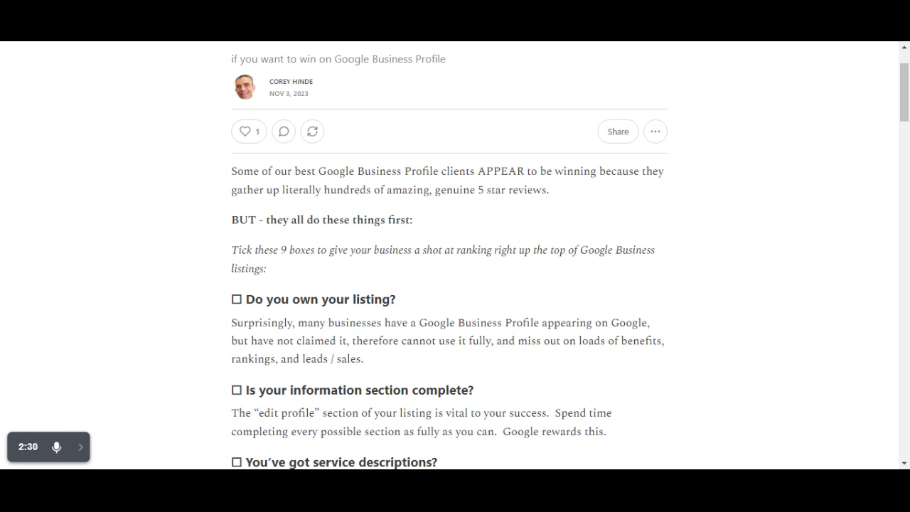
scroll(down, 3)
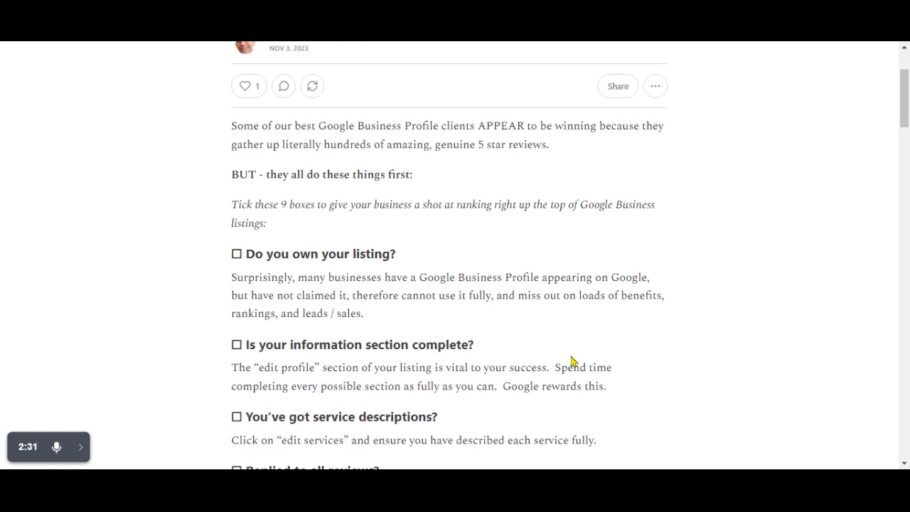
scroll(down, 3)
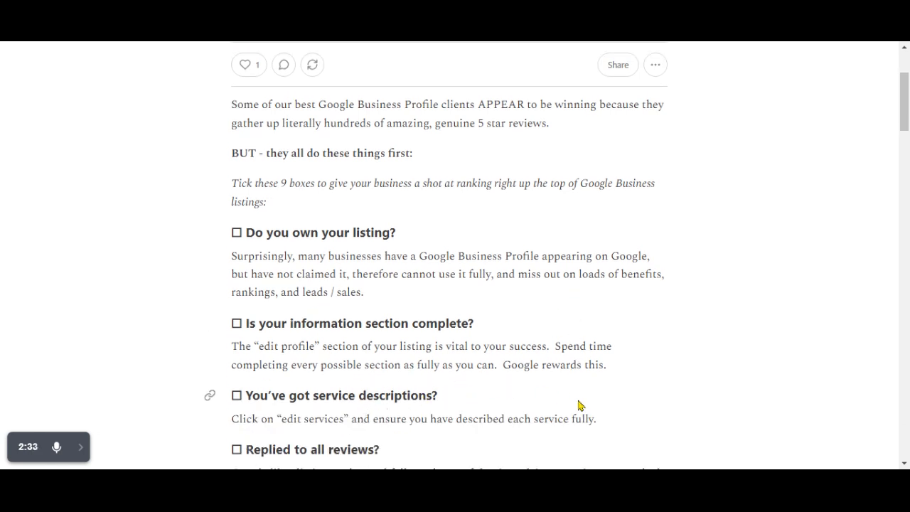
mouse_move(318, 419)
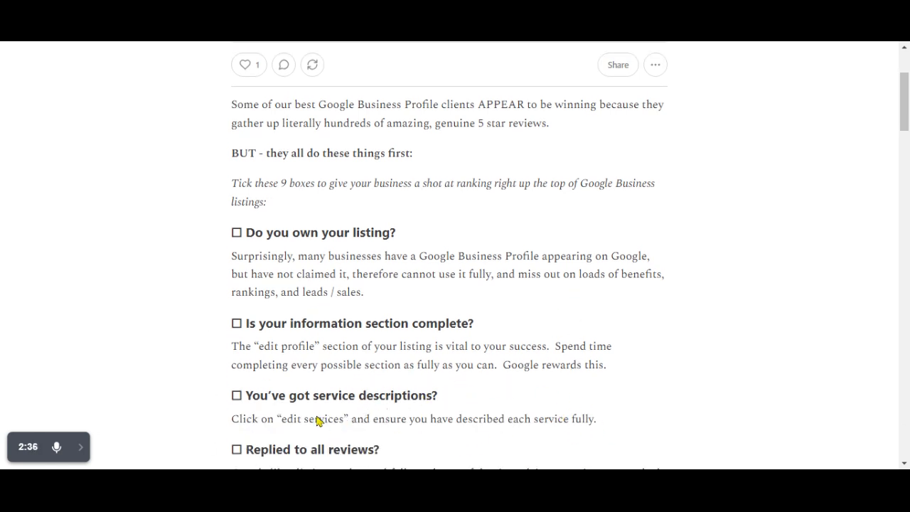
mouse_move(617, 411)
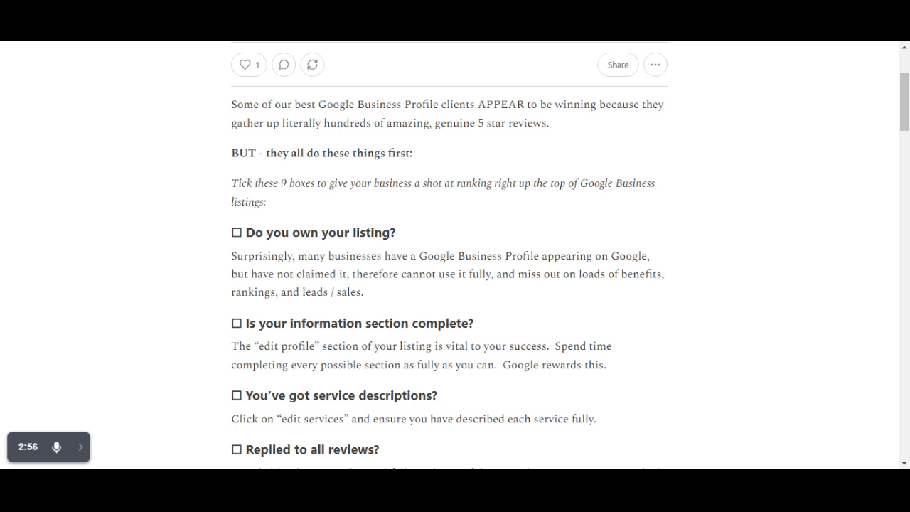
mouse_move(391, 334)
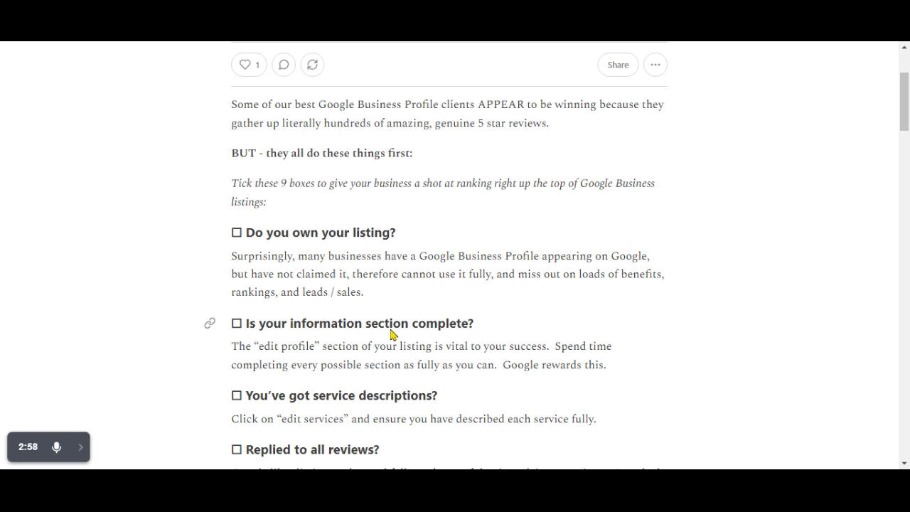
scroll(down, 3)
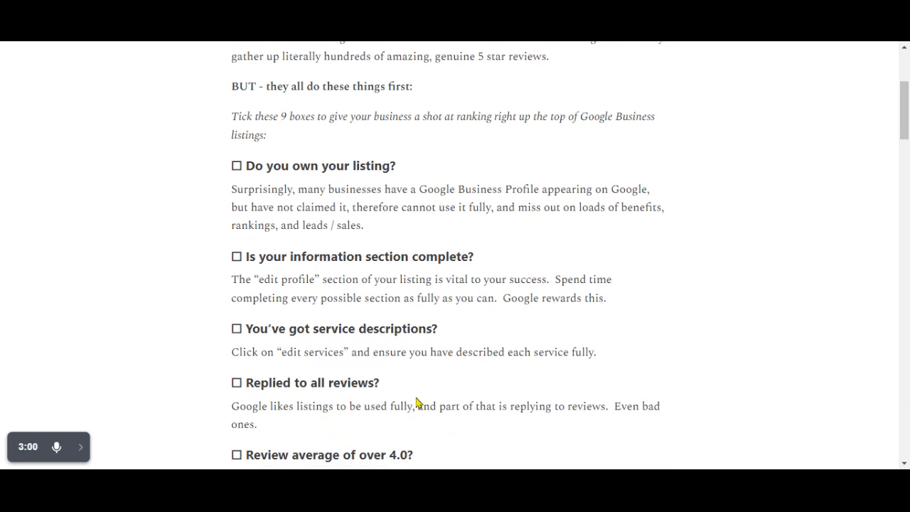
mouse_move(294, 432)
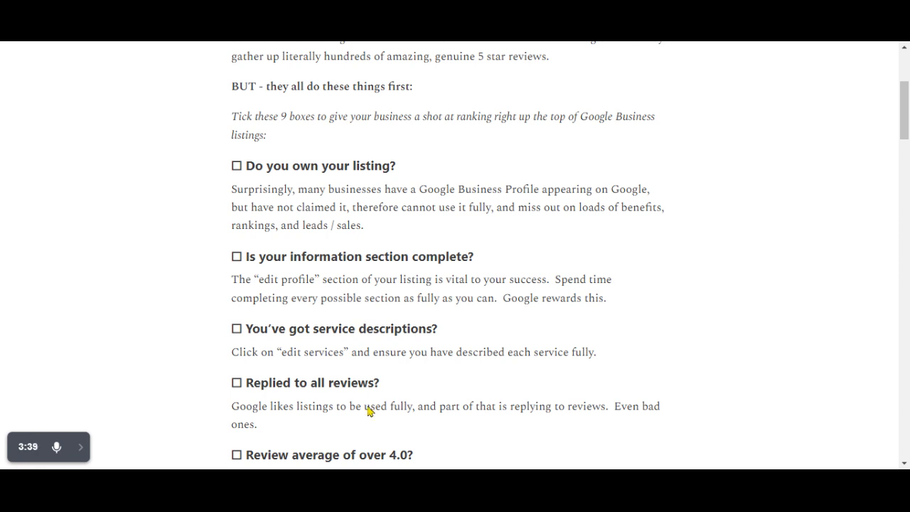
scroll(down, 3)
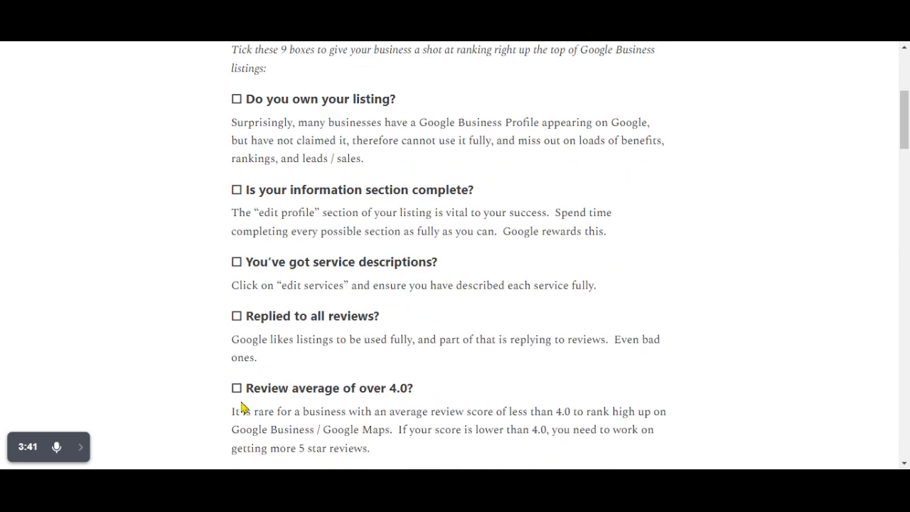
mouse_move(425, 397)
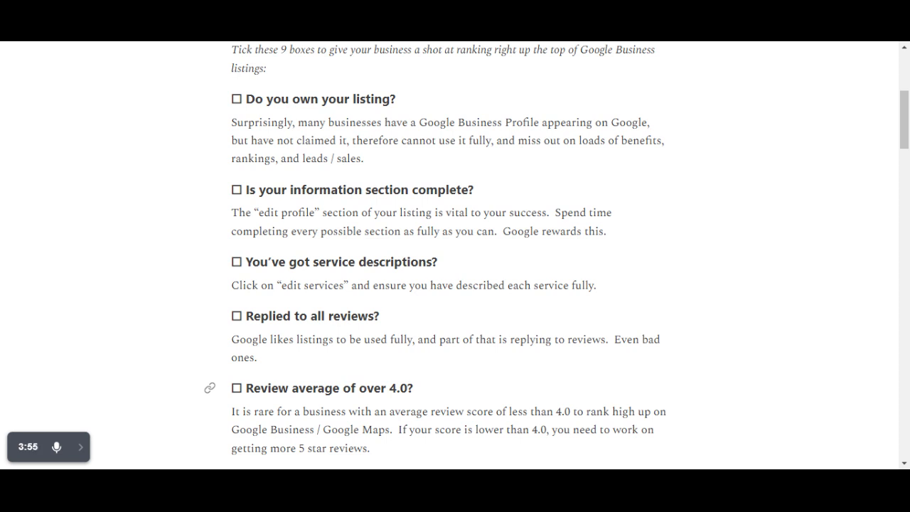
mouse_move(396, 425)
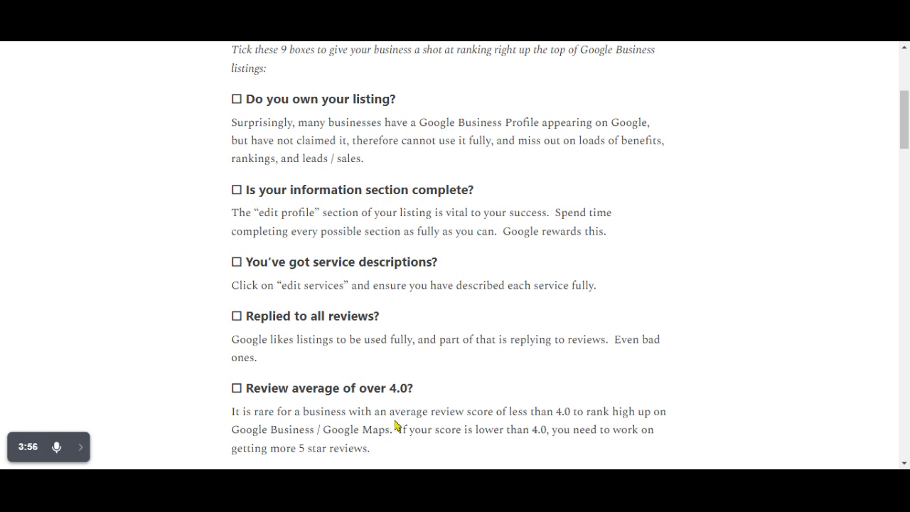
mouse_move(468, 396)
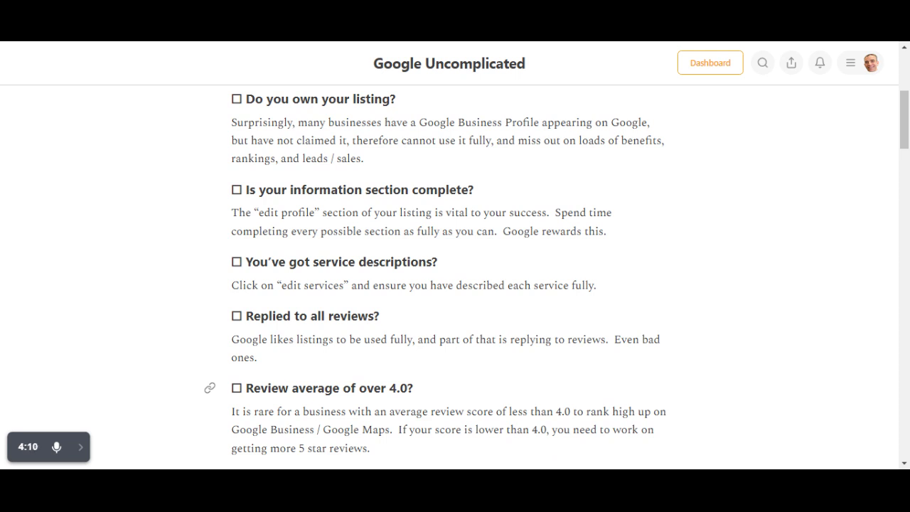
mouse_move(522, 360)
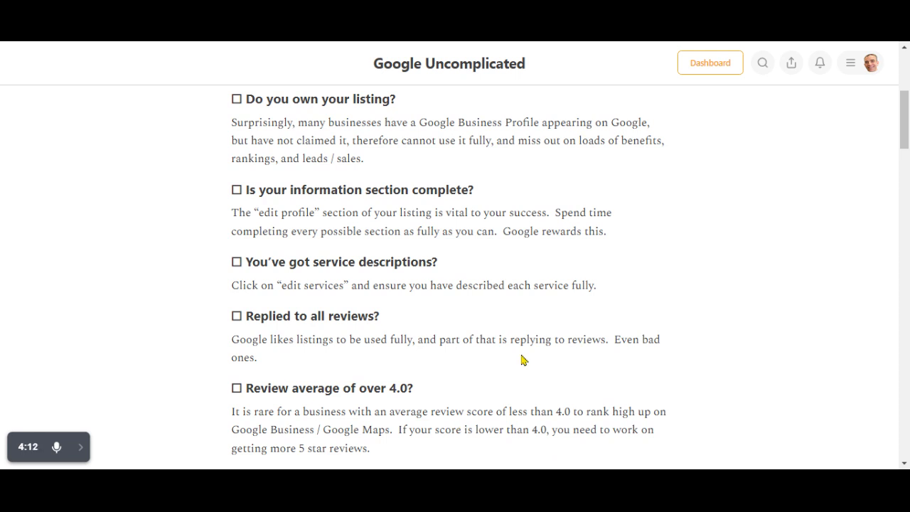
mouse_move(516, 406)
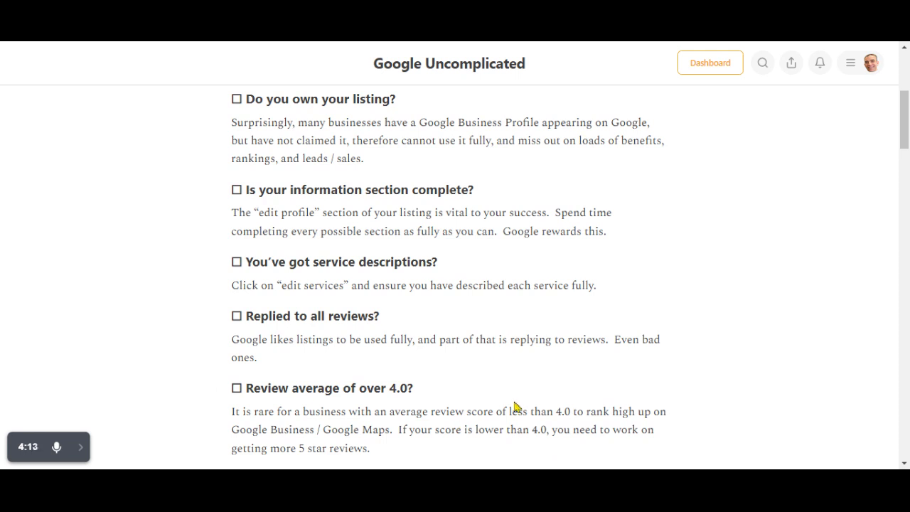
mouse_move(486, 341)
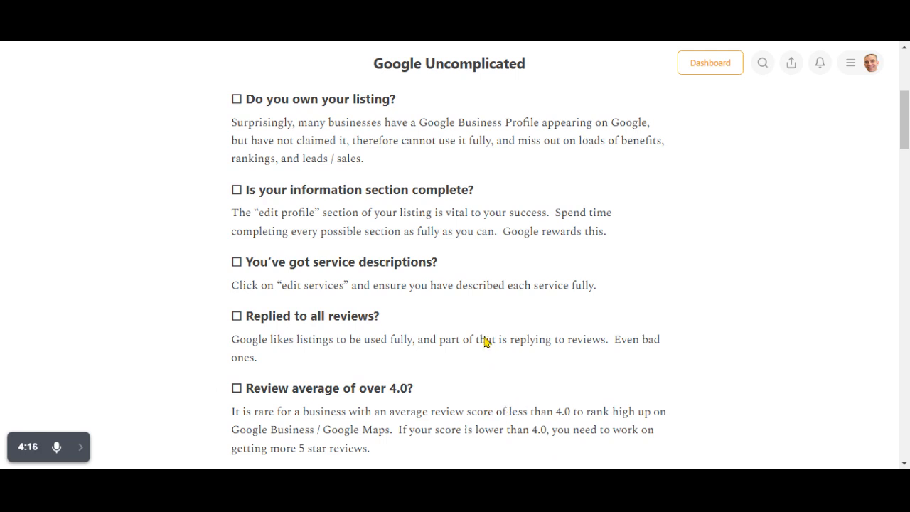
scroll(down, 3)
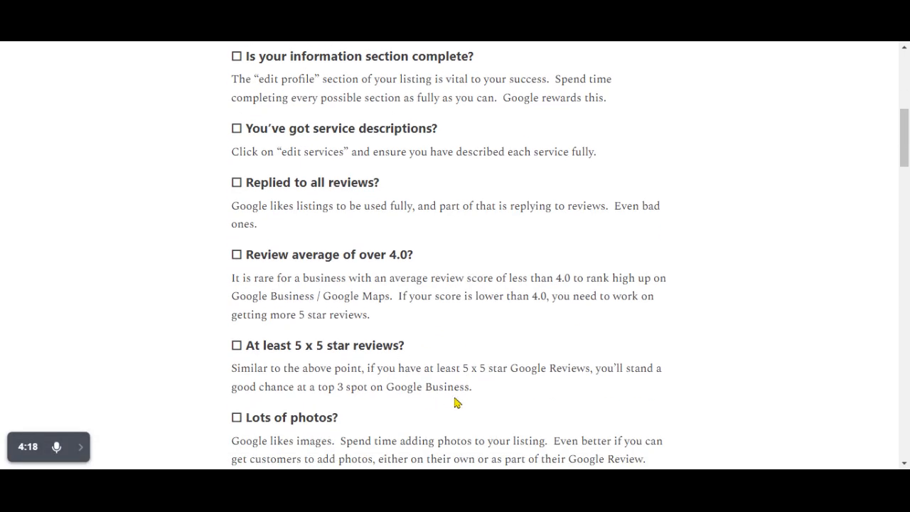
scroll(up, 3)
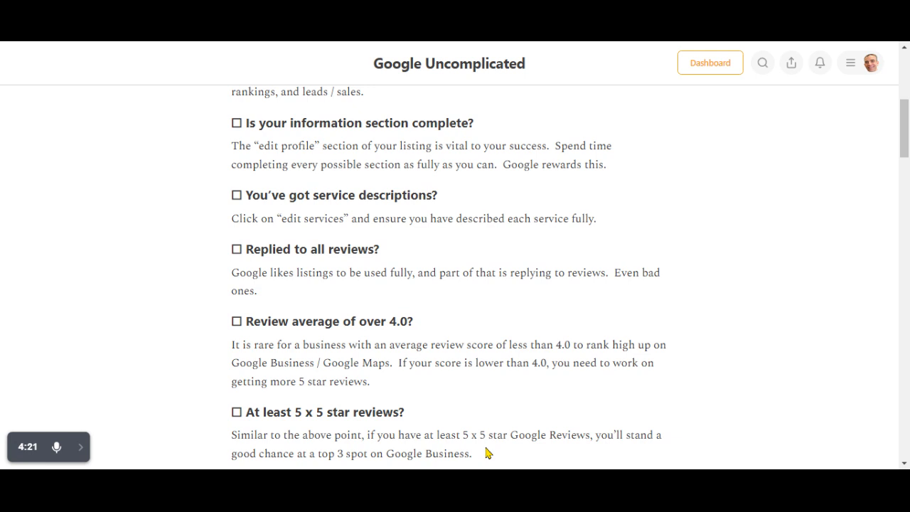
mouse_move(410, 408)
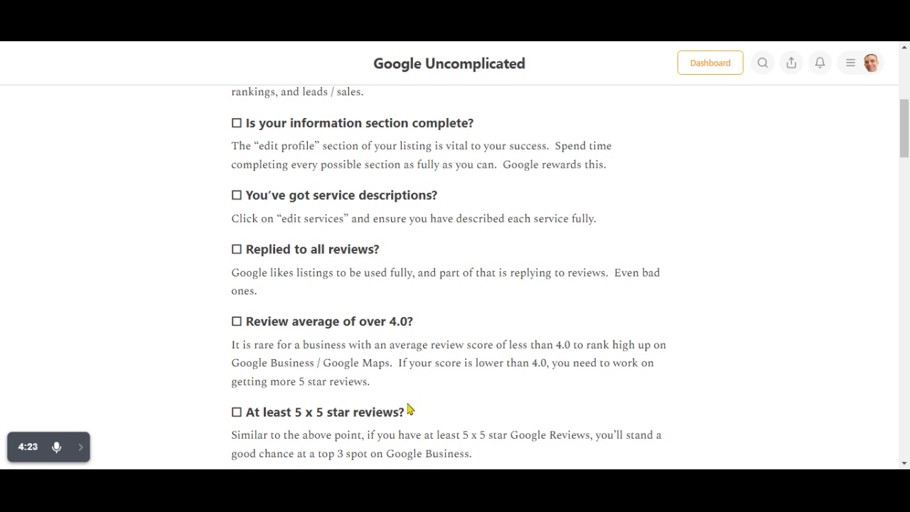
mouse_move(485, 393)
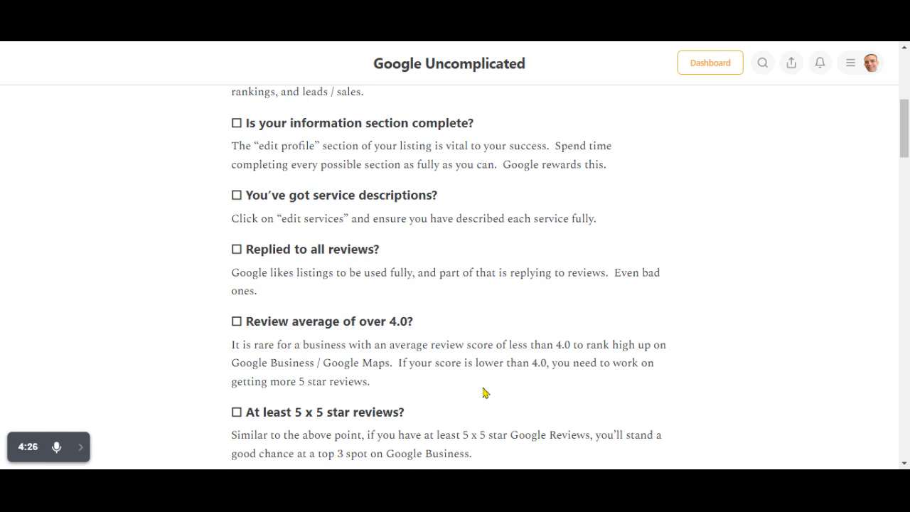
mouse_move(506, 427)
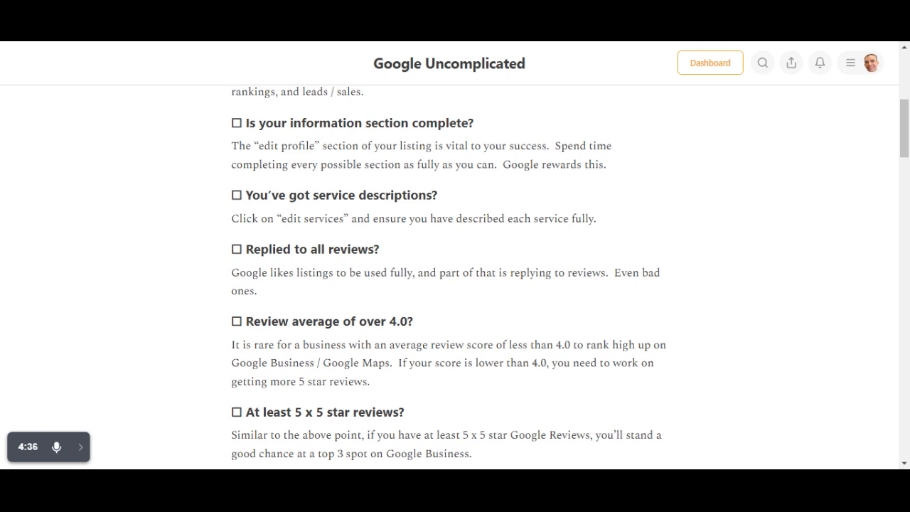
mouse_move(457, 432)
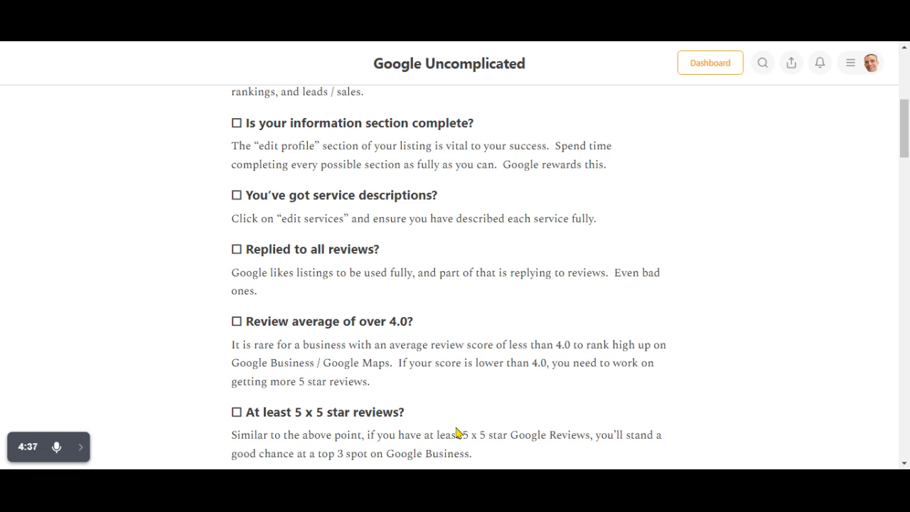
scroll(down, 3)
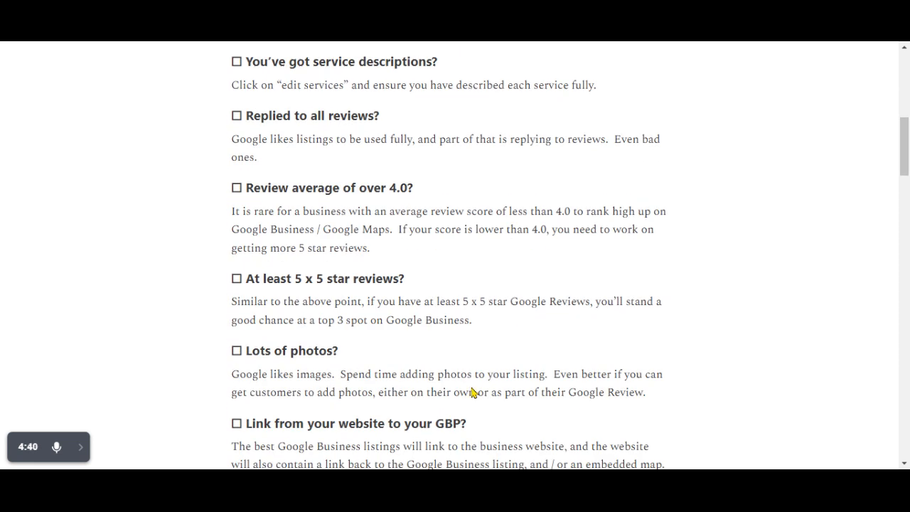
mouse_move(339, 396)
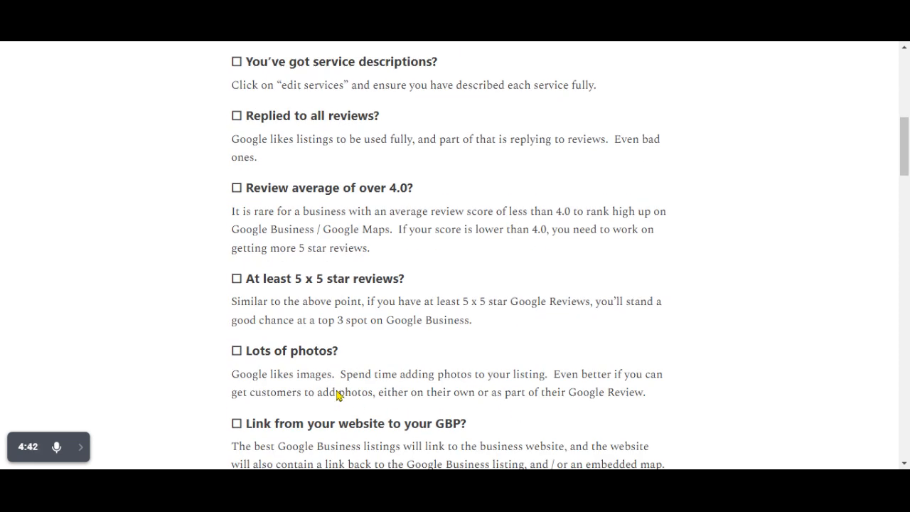
mouse_move(500, 383)
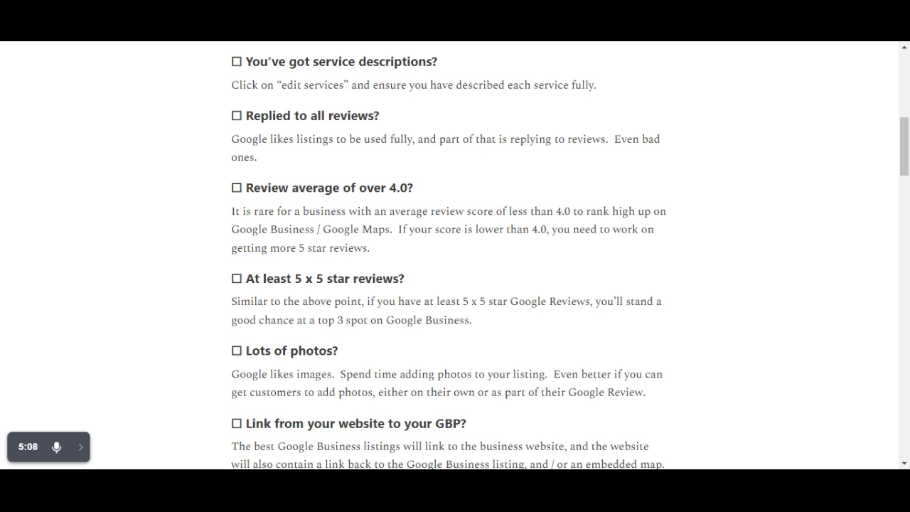
mouse_move(592, 366)
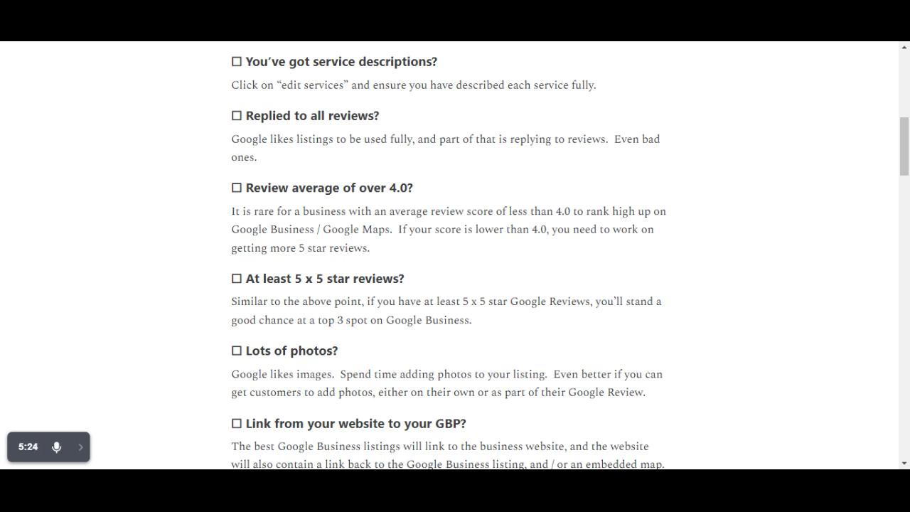
mouse_move(542, 350)
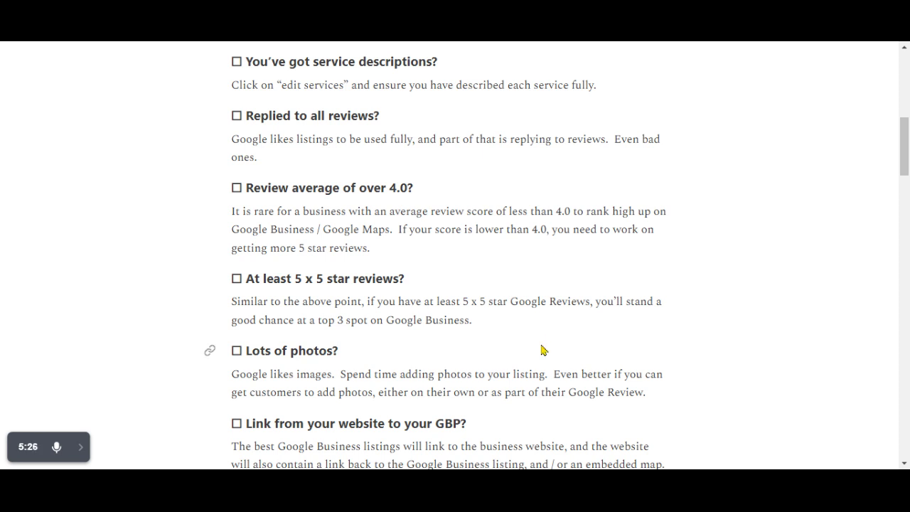
mouse_move(550, 334)
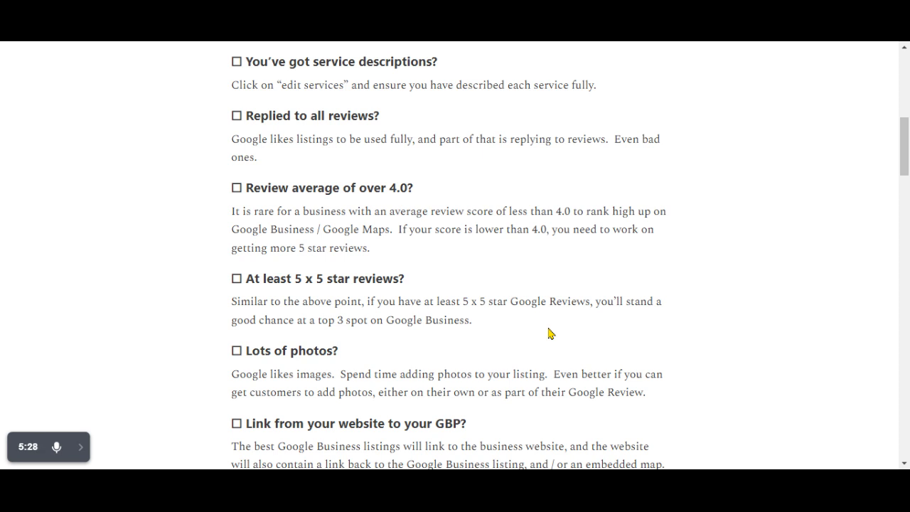
scroll(down, 3)
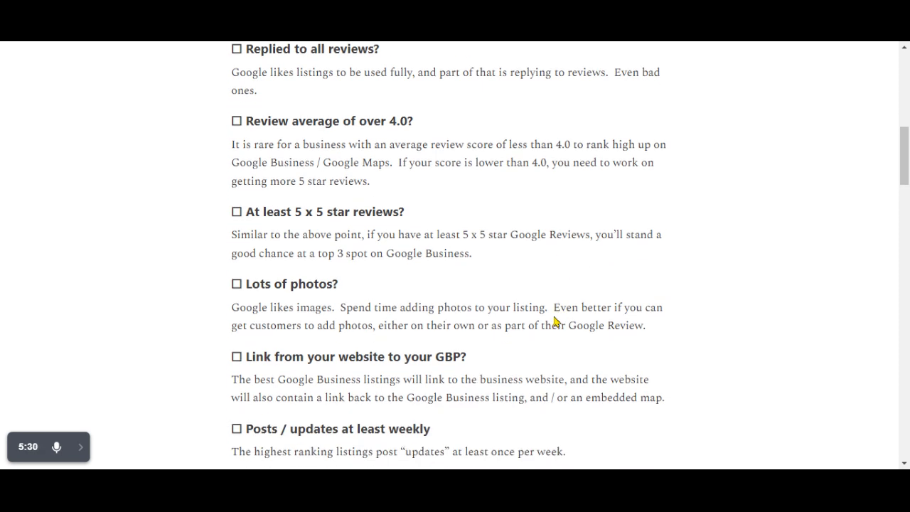
mouse_move(510, 377)
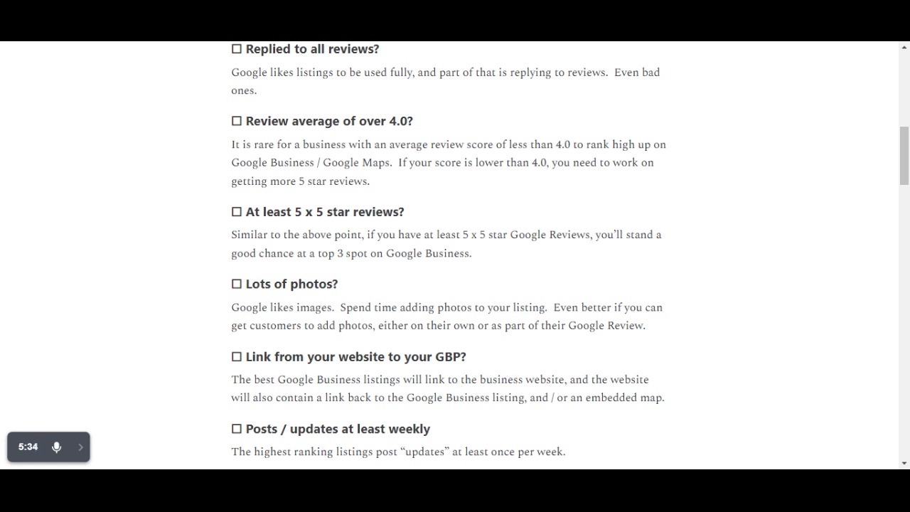
mouse_move(595, 371)
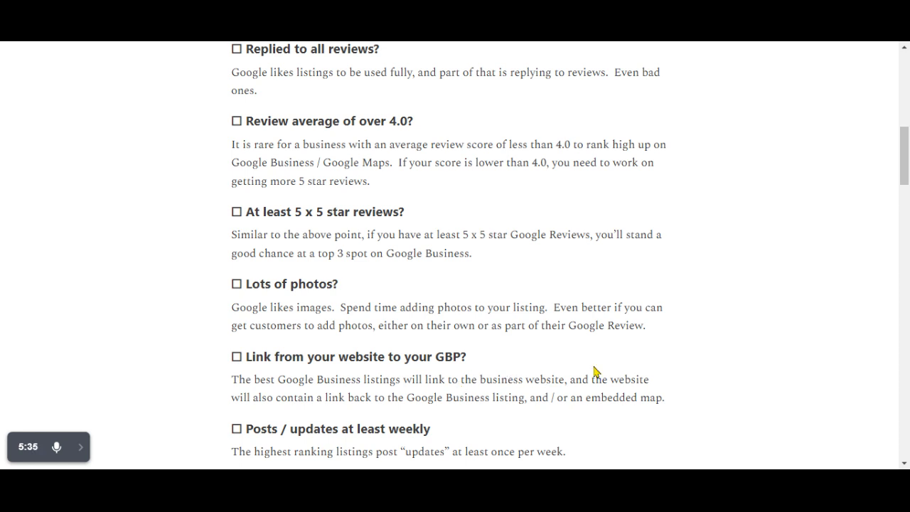
mouse_move(634, 374)
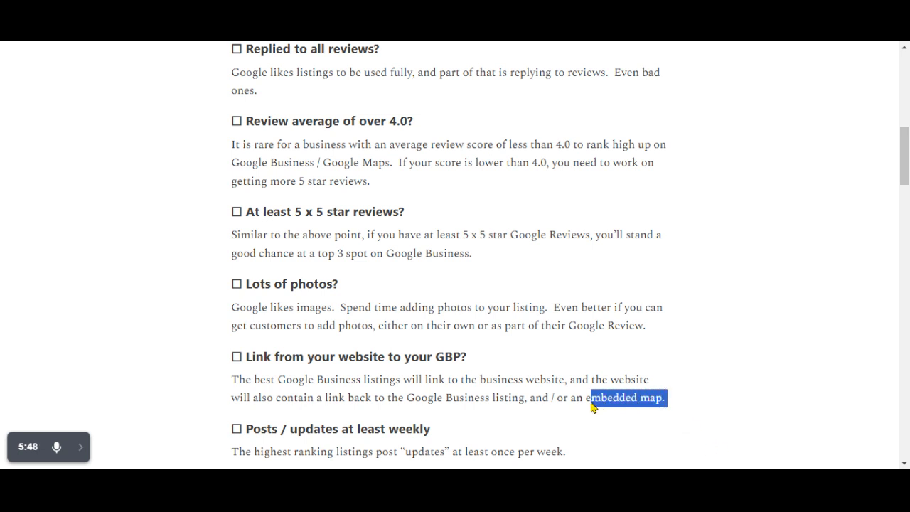
scroll(down, 3)
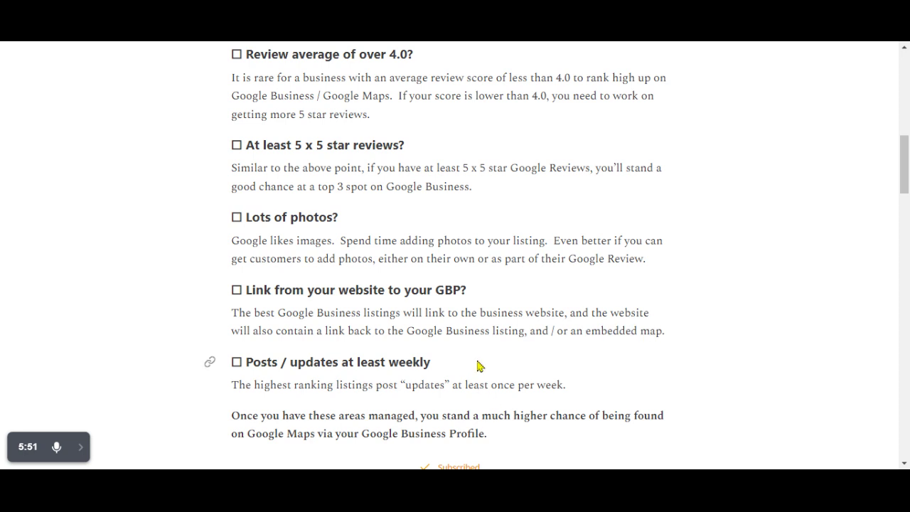
mouse_move(592, 392)
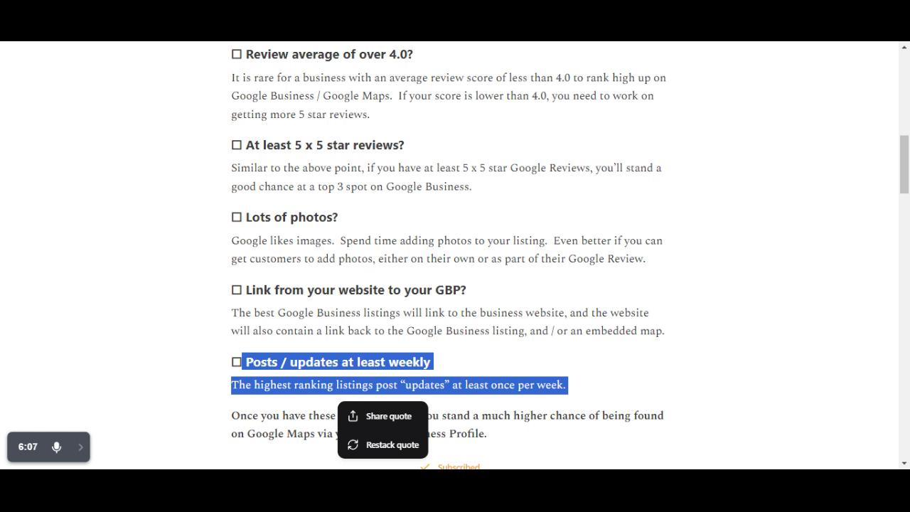
scroll(down, 3)
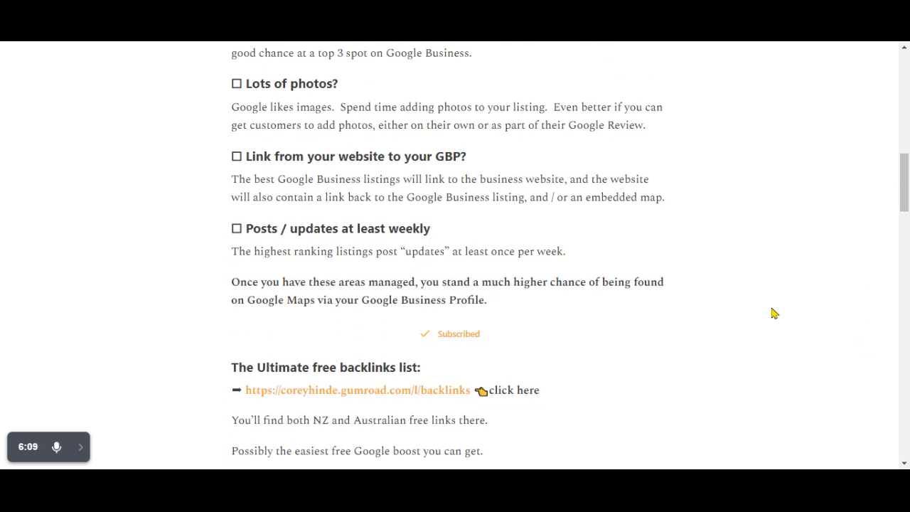
scroll(up, 3)
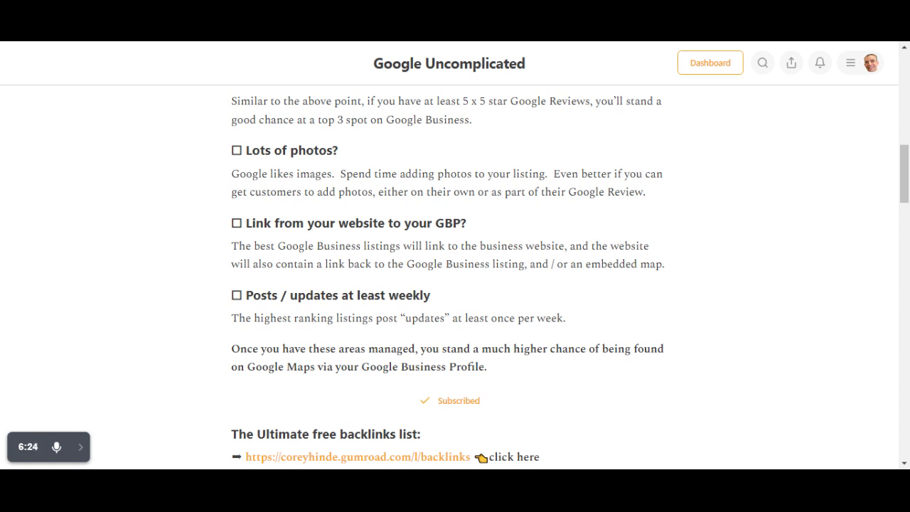
mouse_move(490, 326)
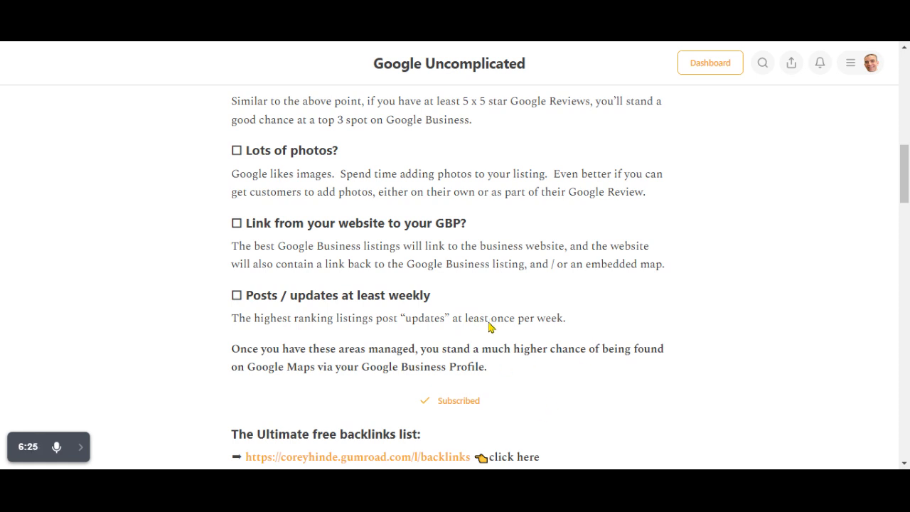
scroll(up, 3)
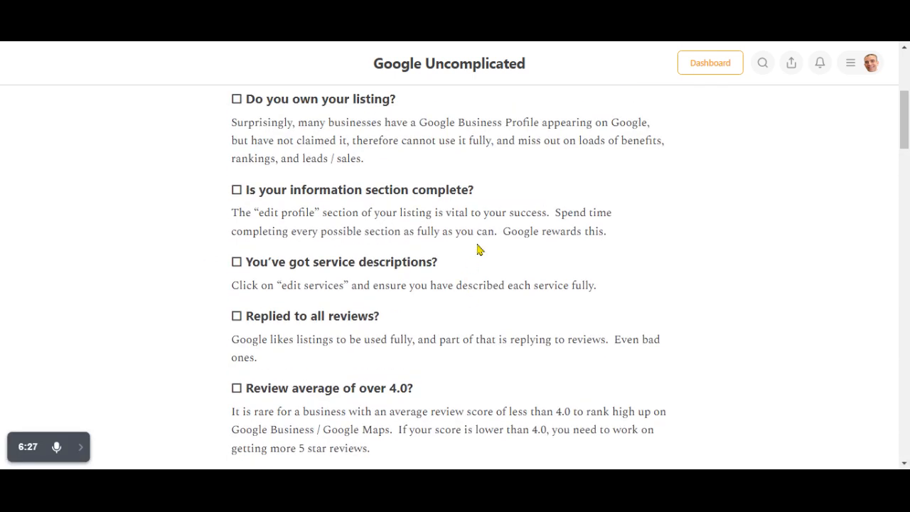
scroll(down, 3)
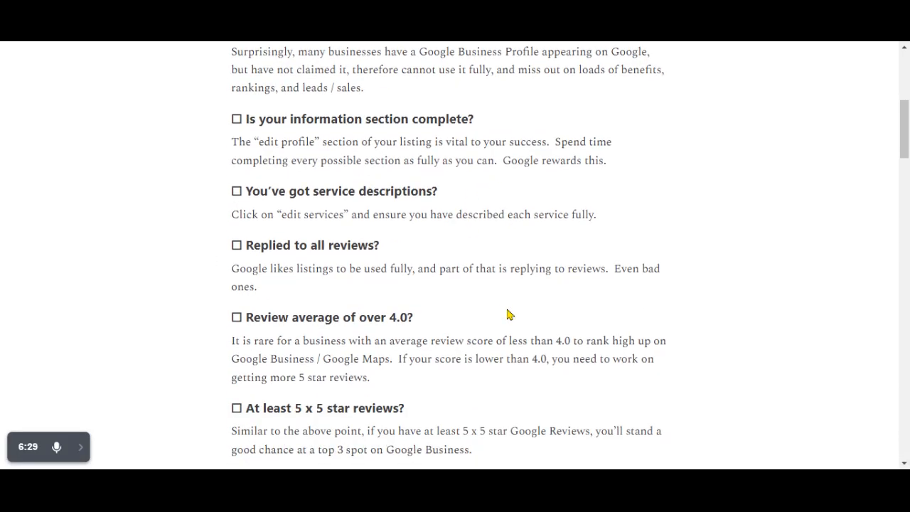
scroll(down, 3)
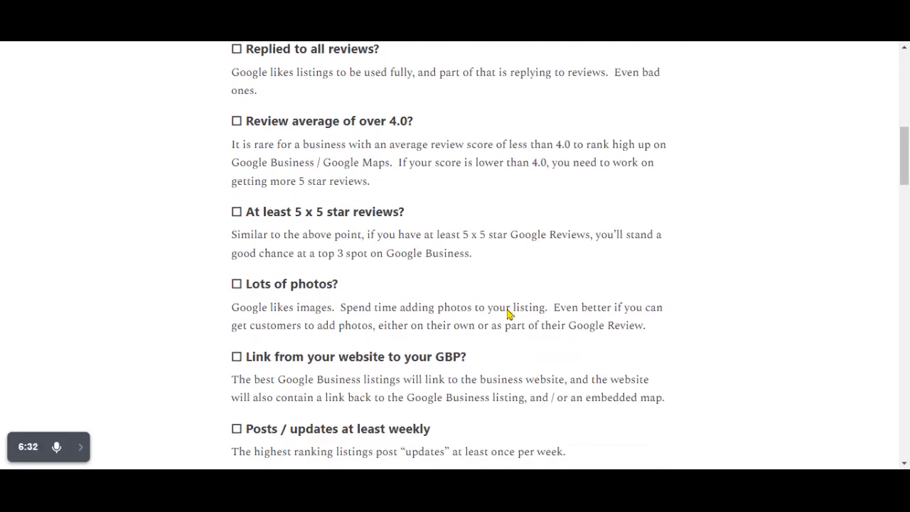
scroll(down, 3)
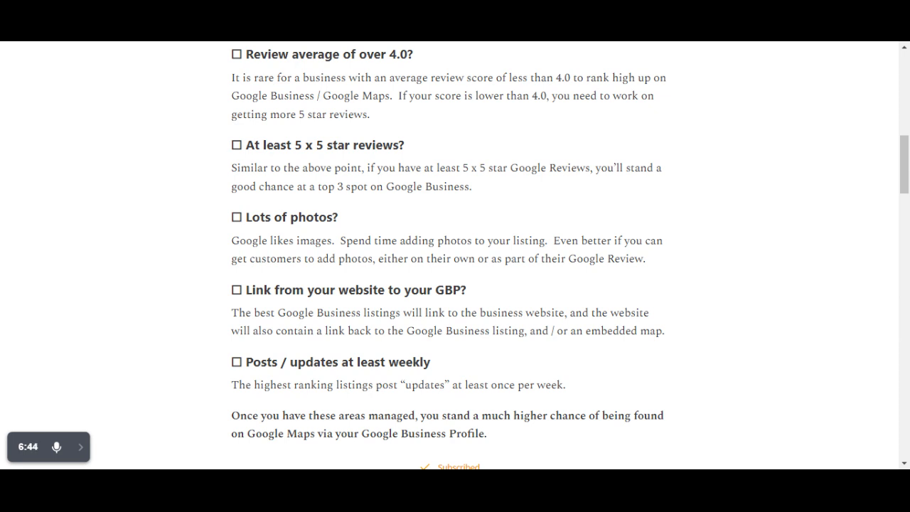
scroll(down, 3)
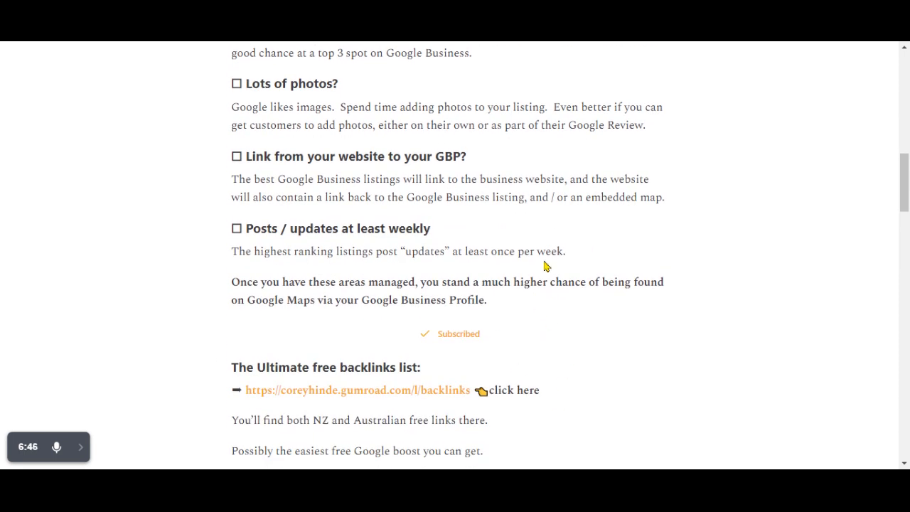
scroll(up, 3)
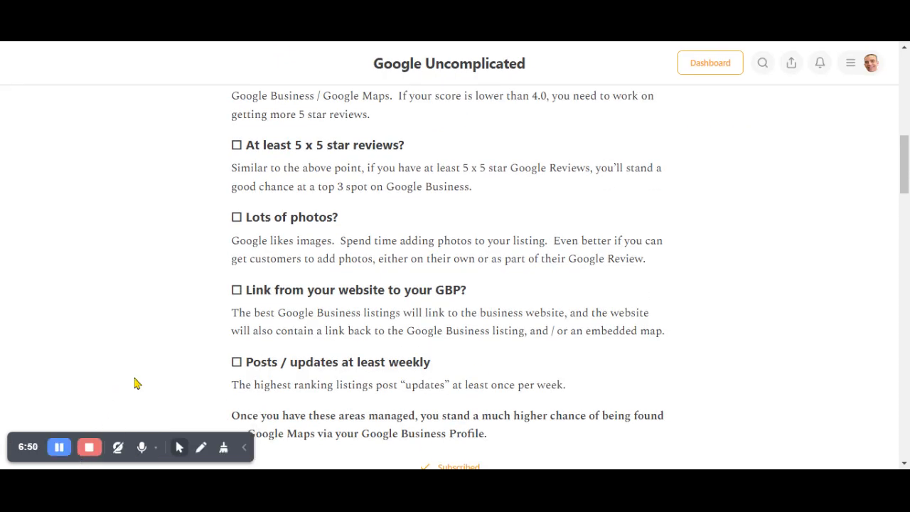
mouse_move(137, 383)
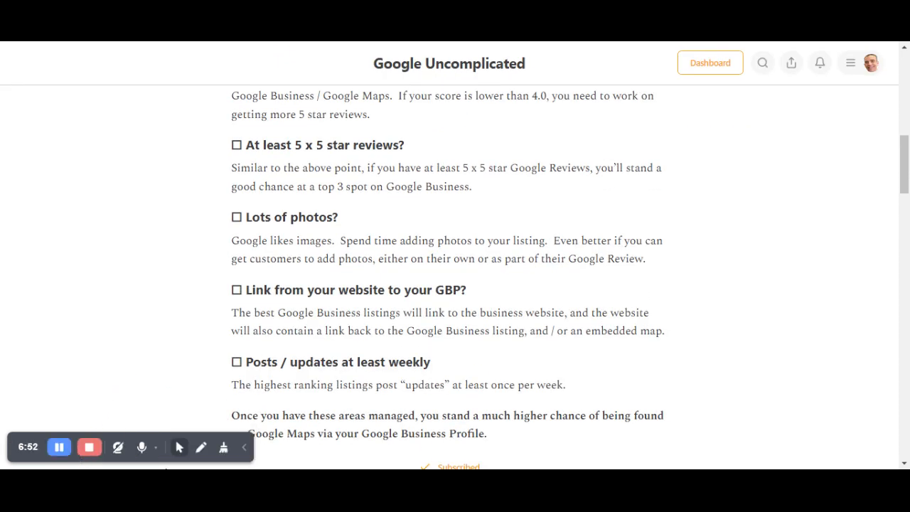